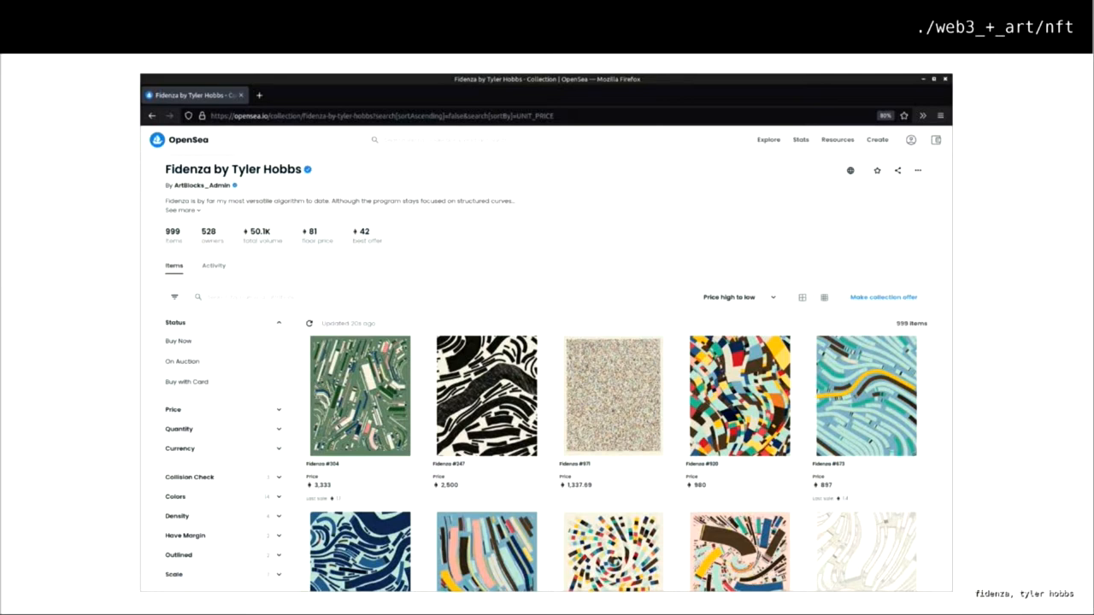
# Search the sketch for 'py5' prefixes from the py5 menu, then close Find/Replace
pyautogui.click(358, 395)
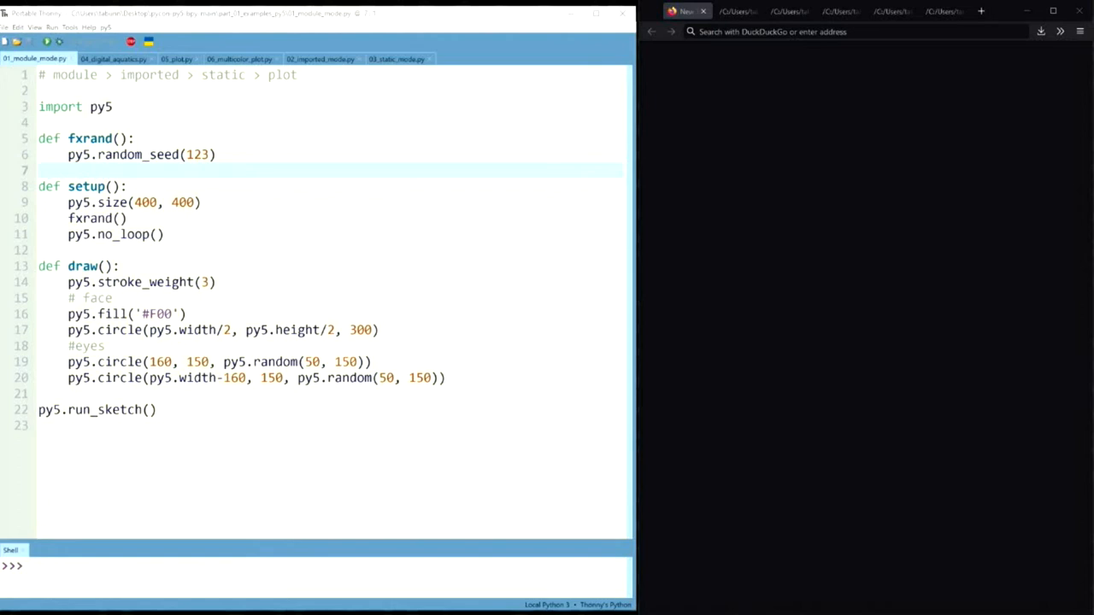
pyautogui.moveTo(107, 205)
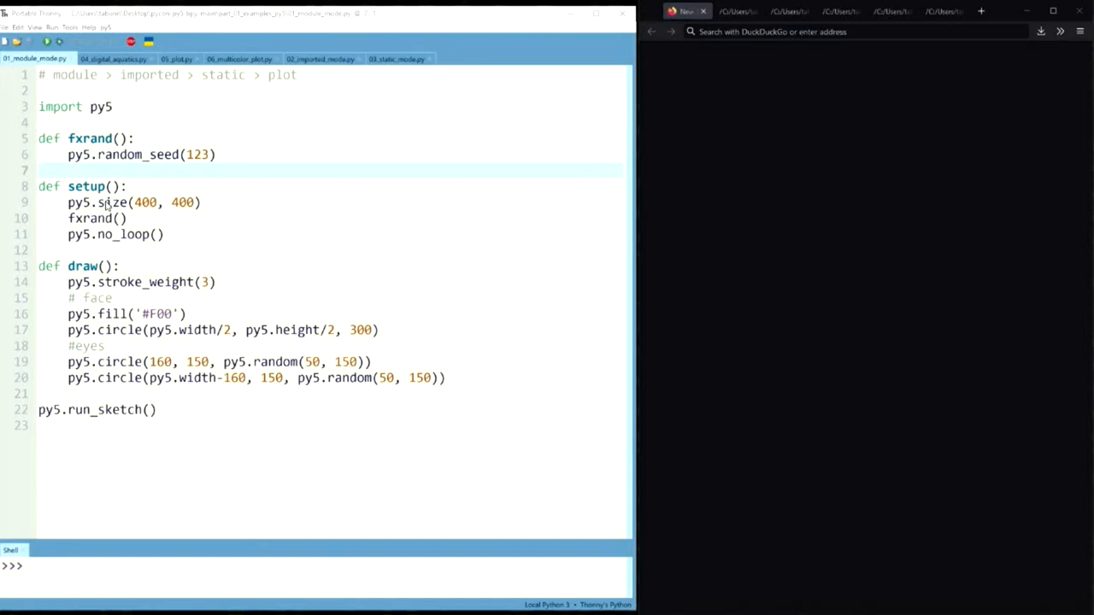
pyautogui.moveTo(114, 123)
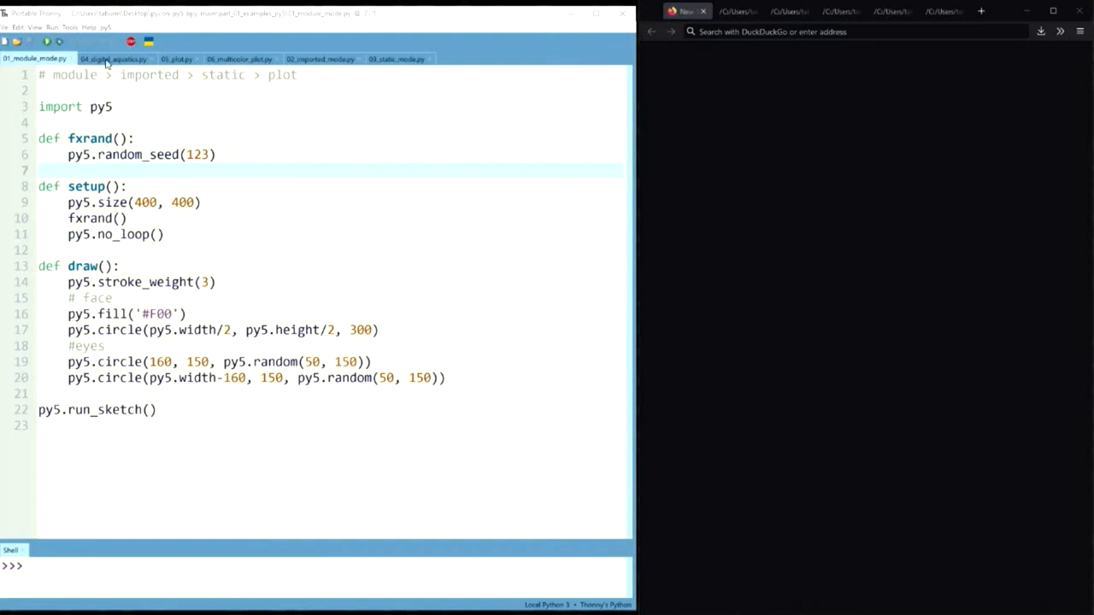
pyautogui.click(104, 27)
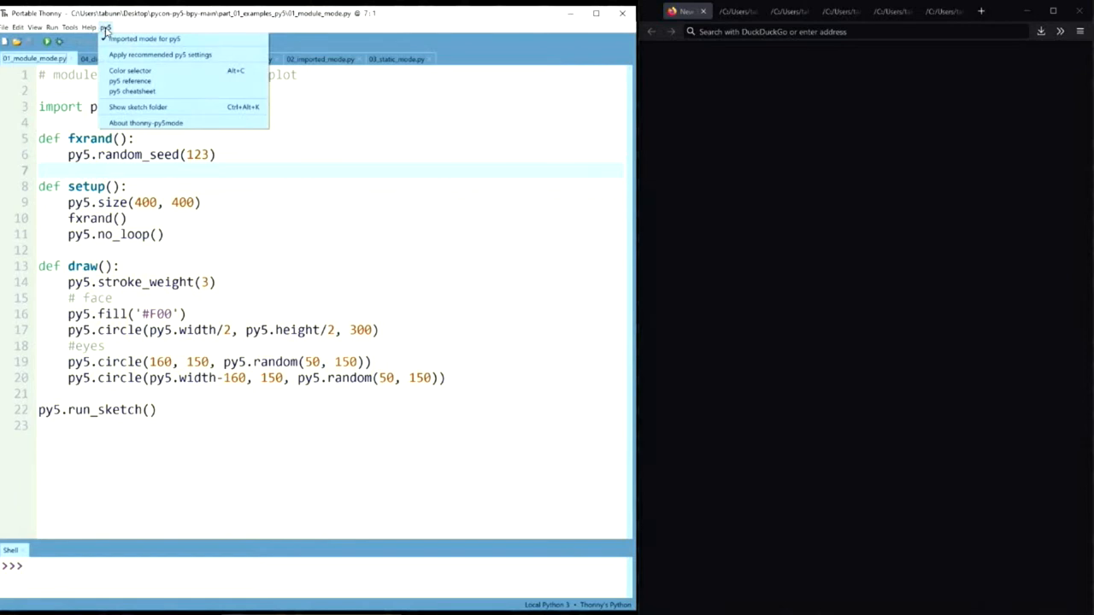
pyautogui.moveTo(143, 39)
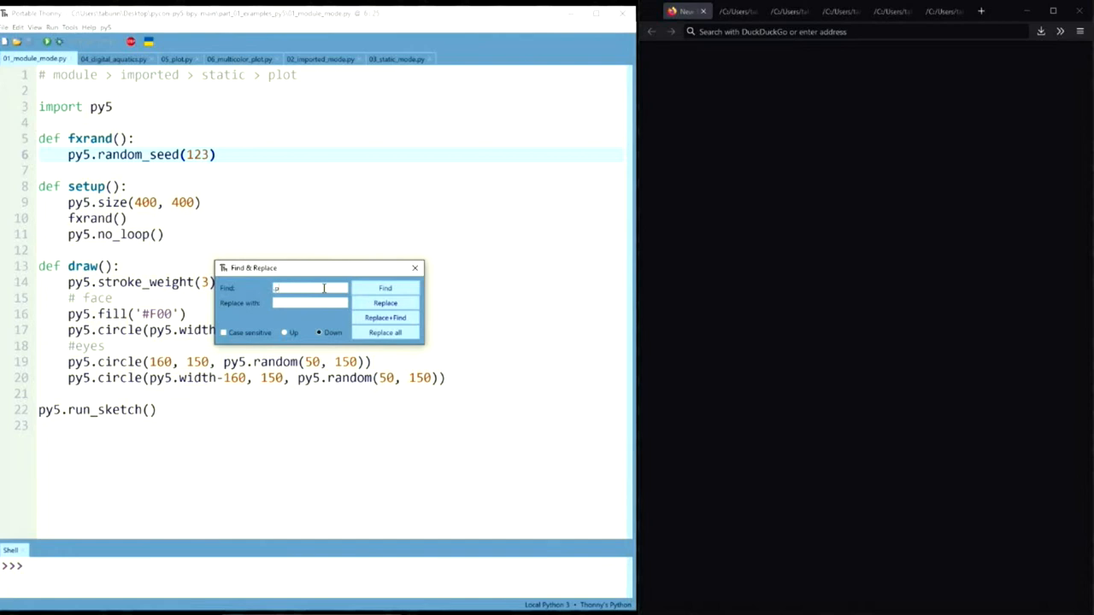
pyautogui.write('y5.')
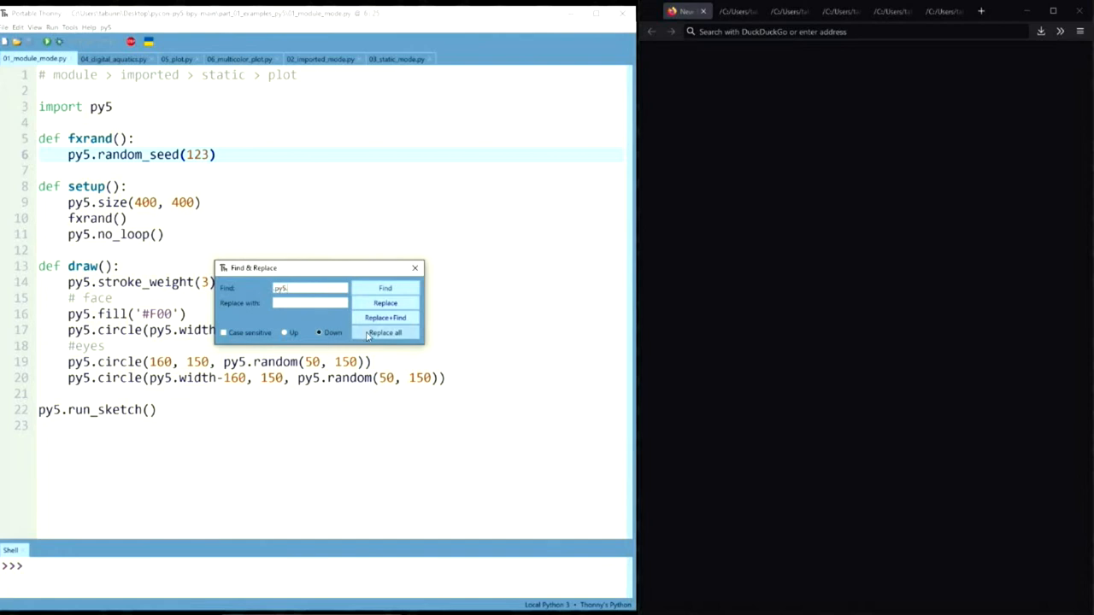
pyautogui.moveTo(415, 281)
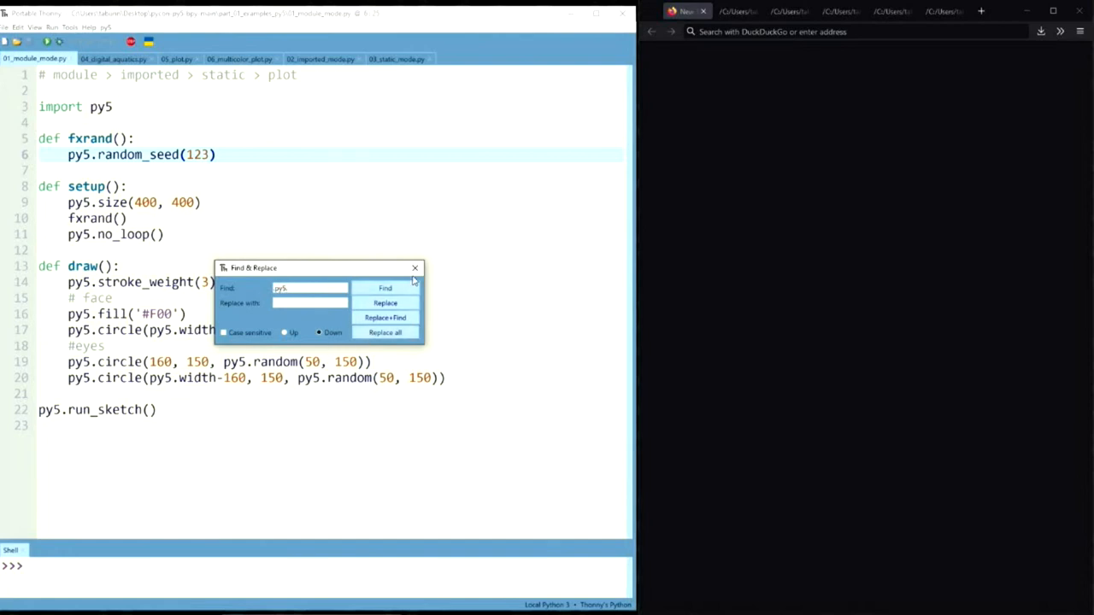
pyautogui.click(415, 268)
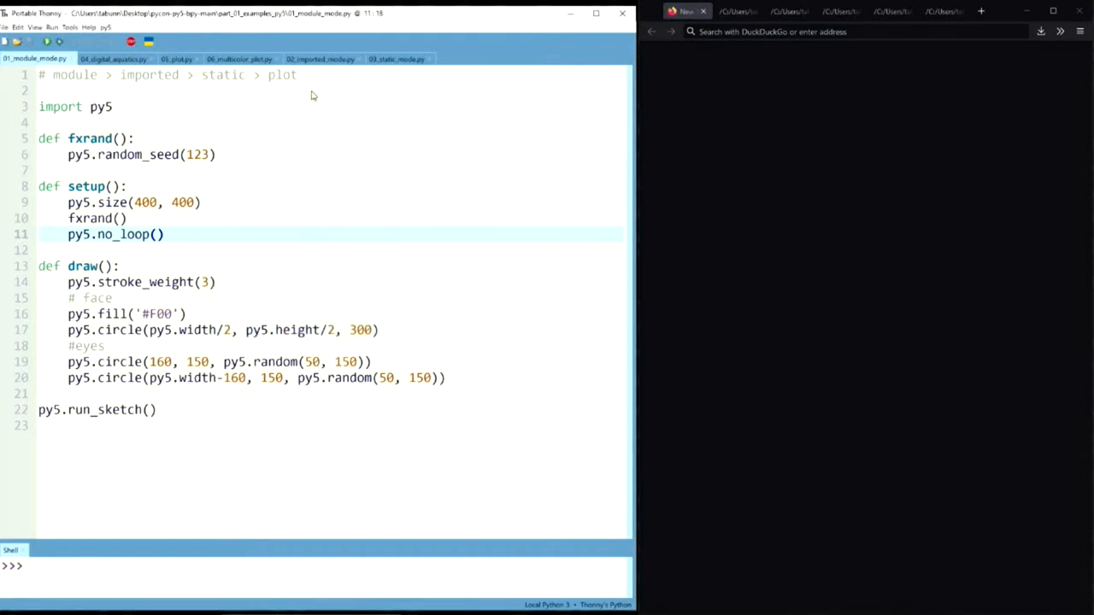
pyautogui.moveTo(323, 70)
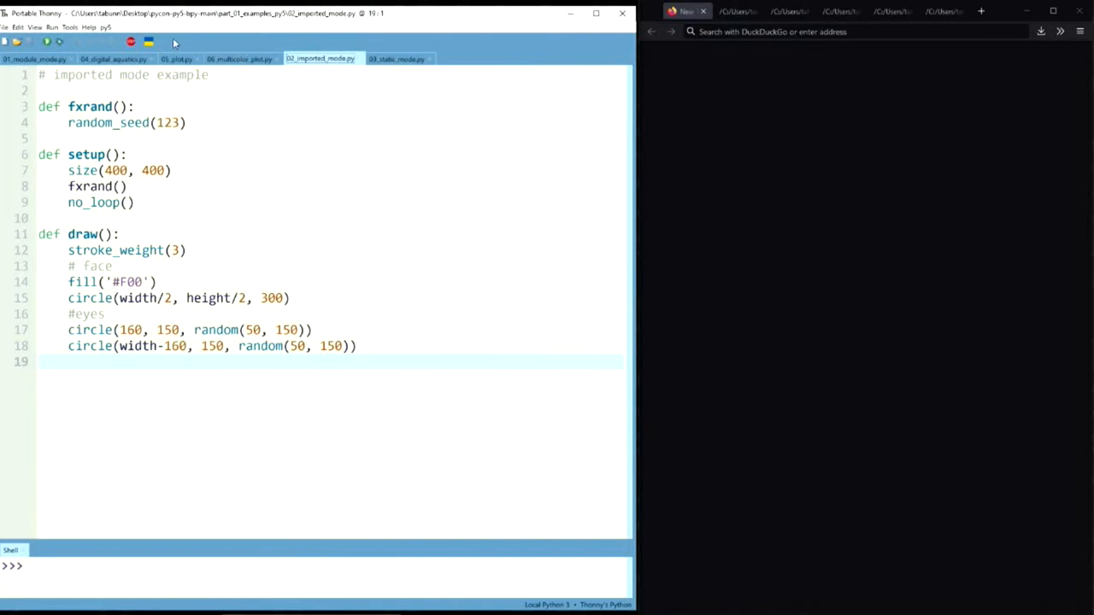
pyautogui.moveTo(113, 58)
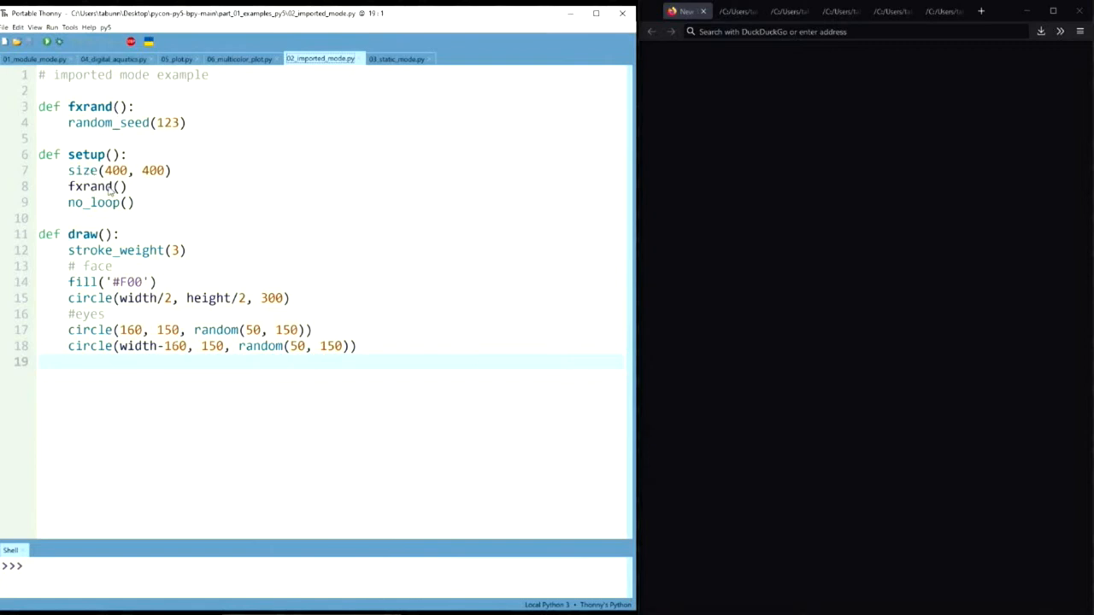
pyautogui.moveTo(111, 211)
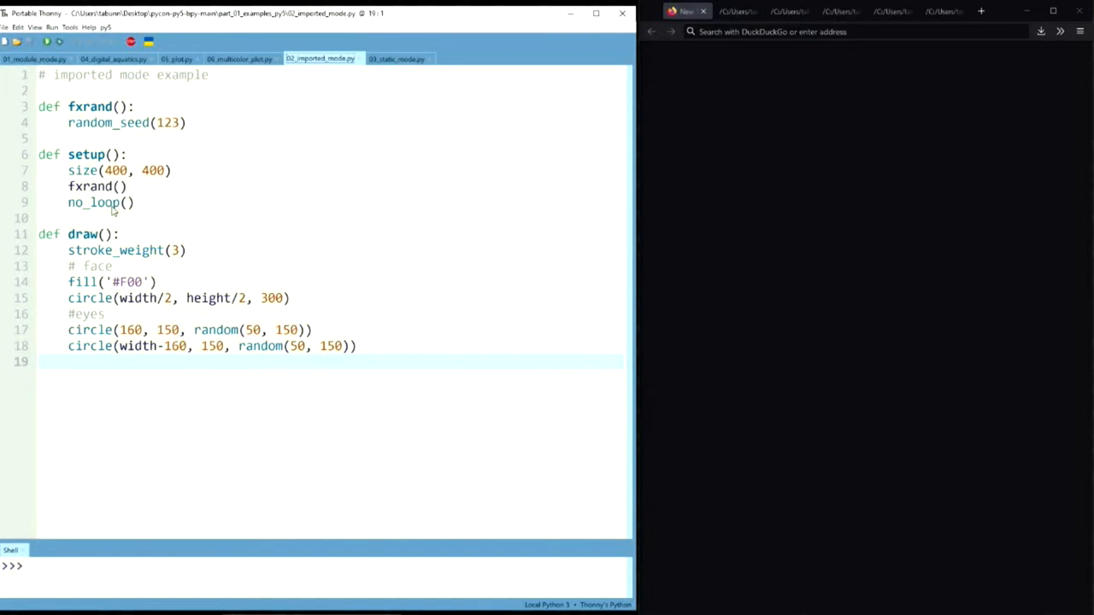
pyautogui.moveTo(119, 253)
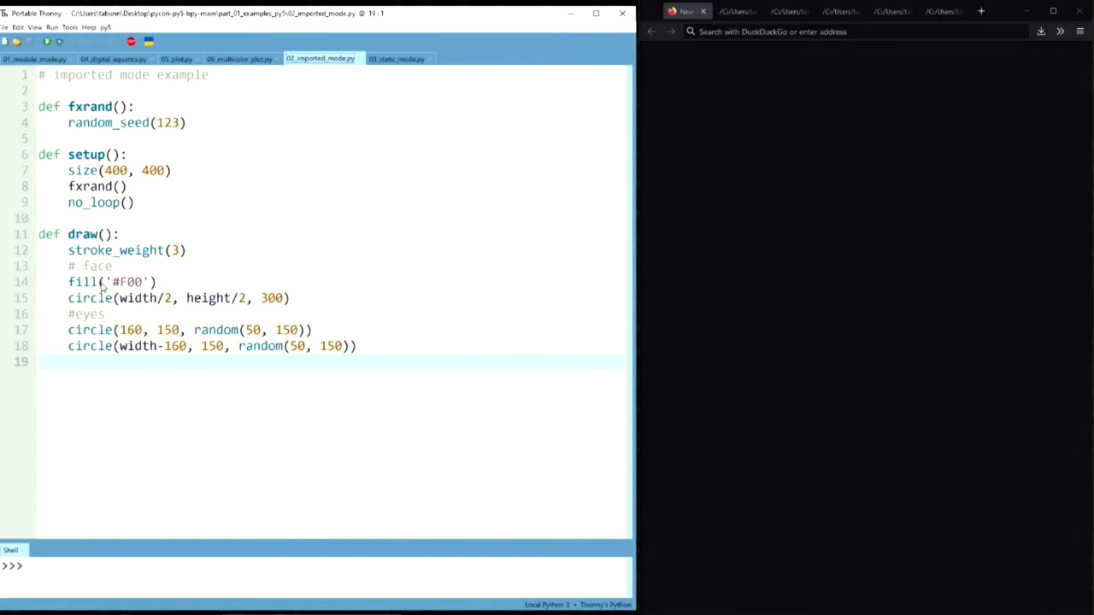
# Point out the face fill line, then close the running red-face sketch window
pyautogui.click(106, 282)
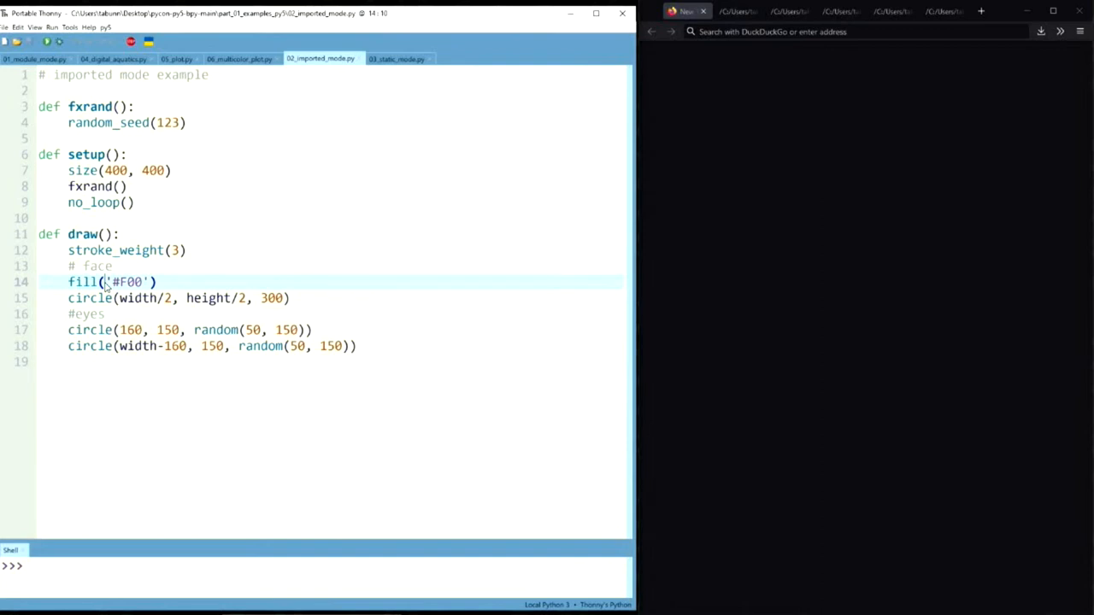
pyautogui.moveTo(128, 309)
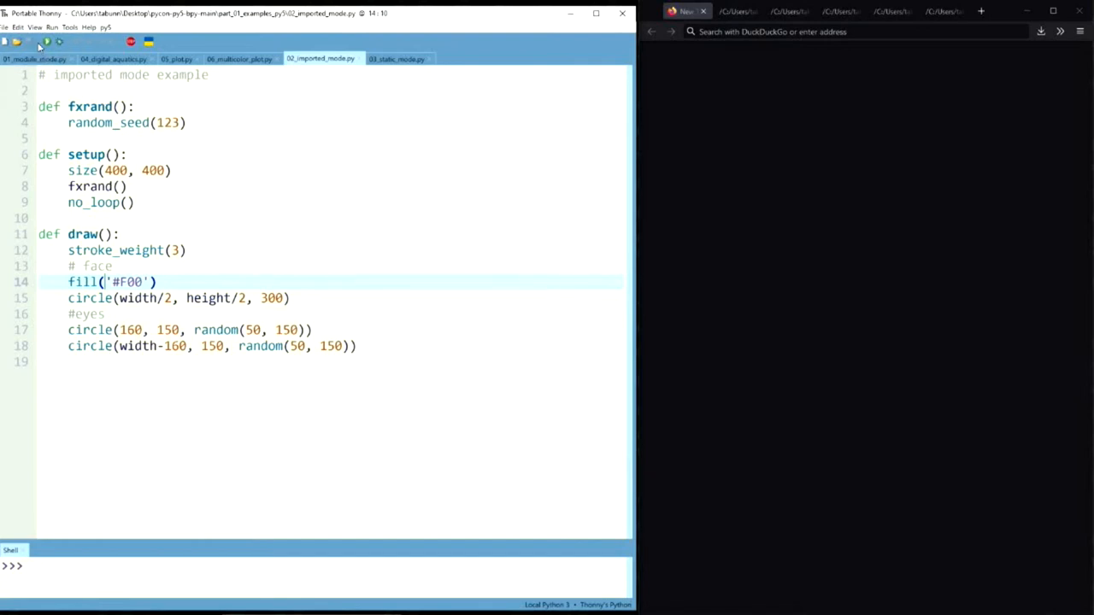
pyautogui.moveTo(46, 41)
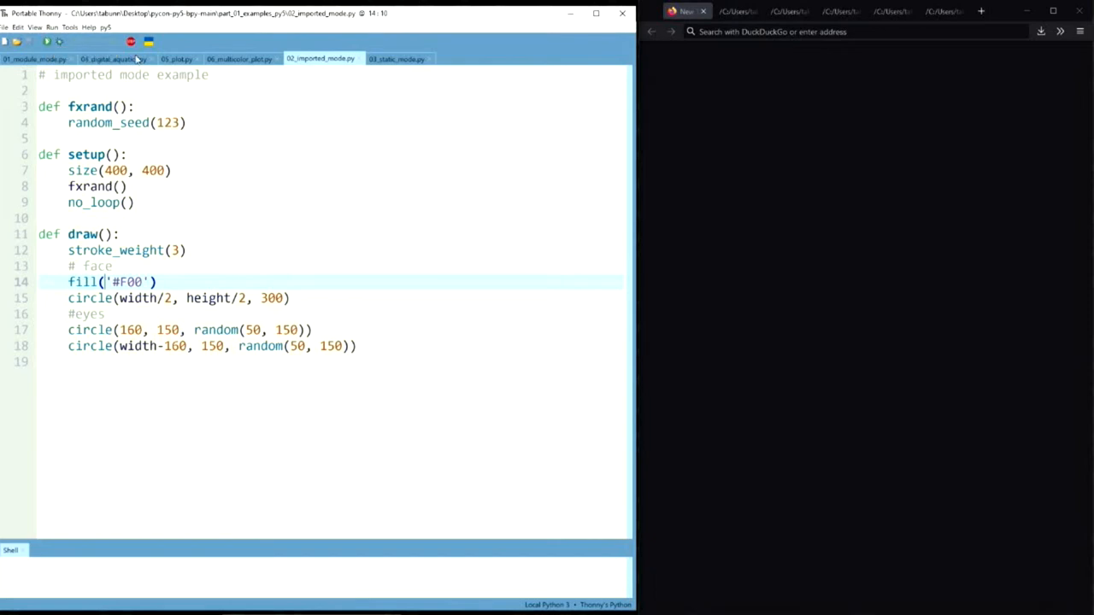
pyautogui.click(47, 41)
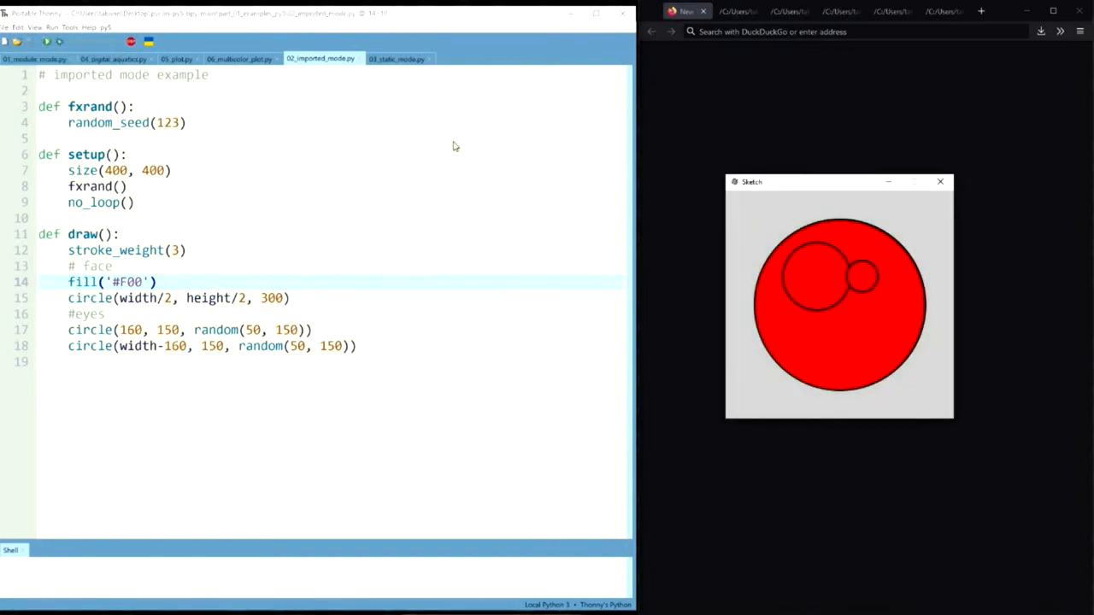
pyautogui.moveTo(795, 147)
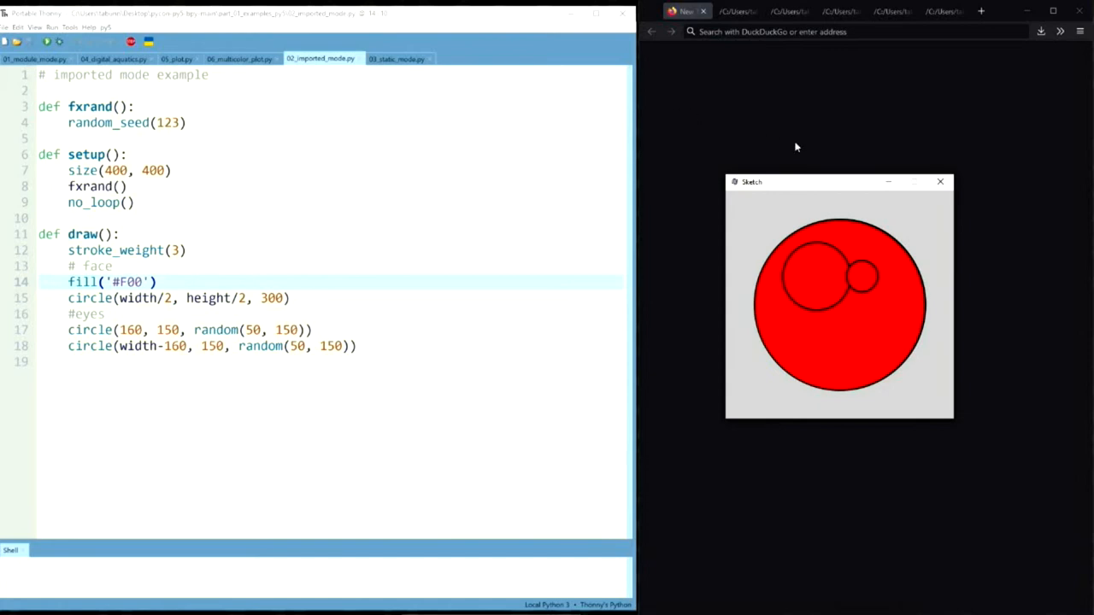
pyautogui.click(940, 181)
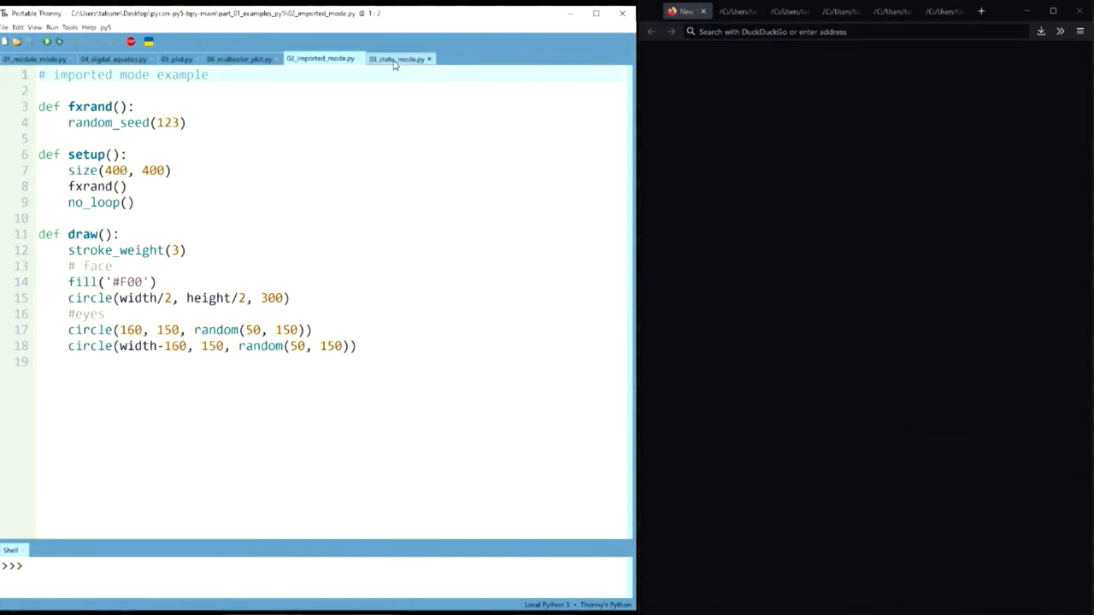
# Switch the editor to the 03_static_mode.py example
pyautogui.click(398, 58)
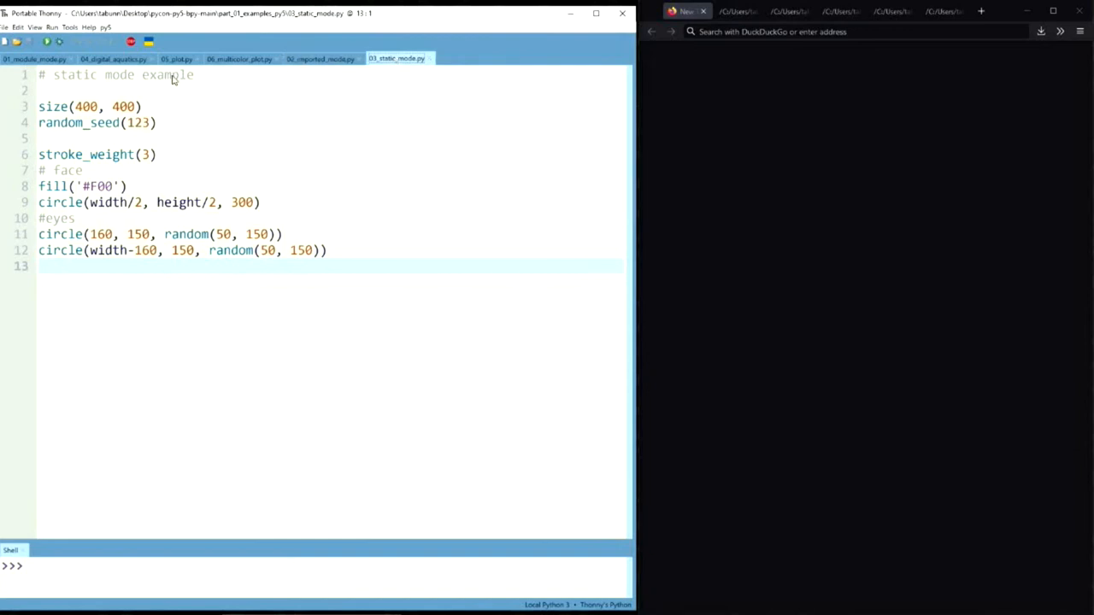
pyautogui.moveTo(204, 71)
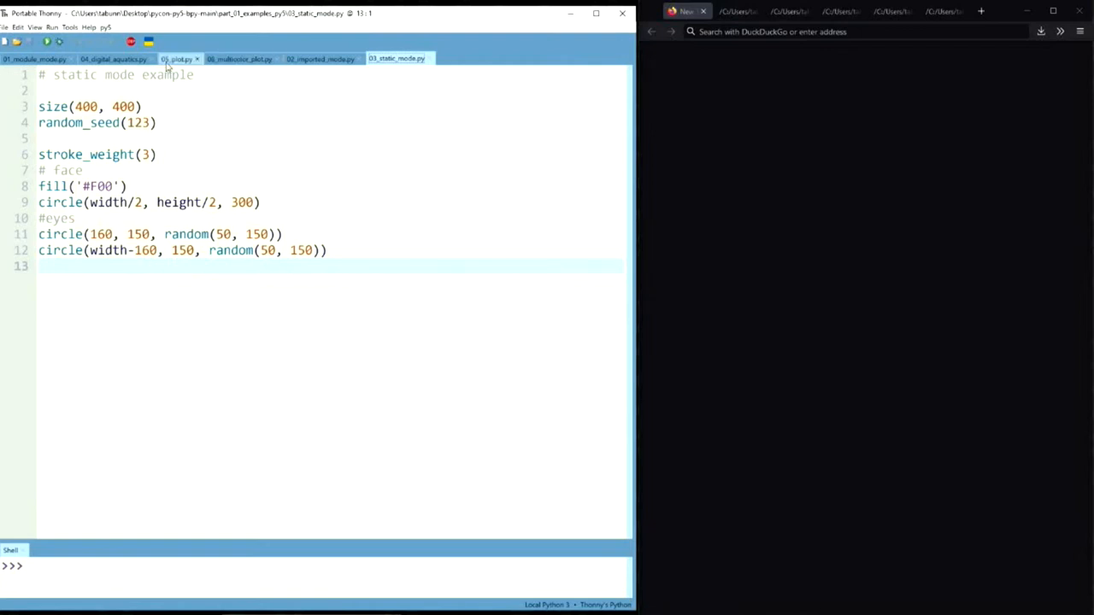
# Run 04_digital_aquatics.py to draw the aquatic creatures, then close its window
pyautogui.click(111, 58)
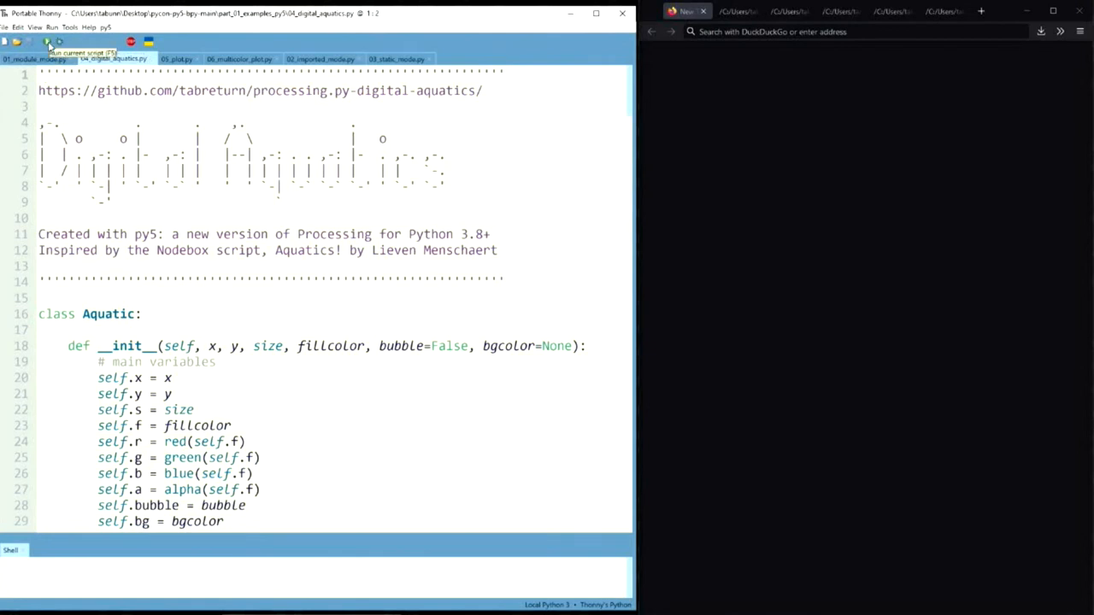
pyautogui.click(47, 42)
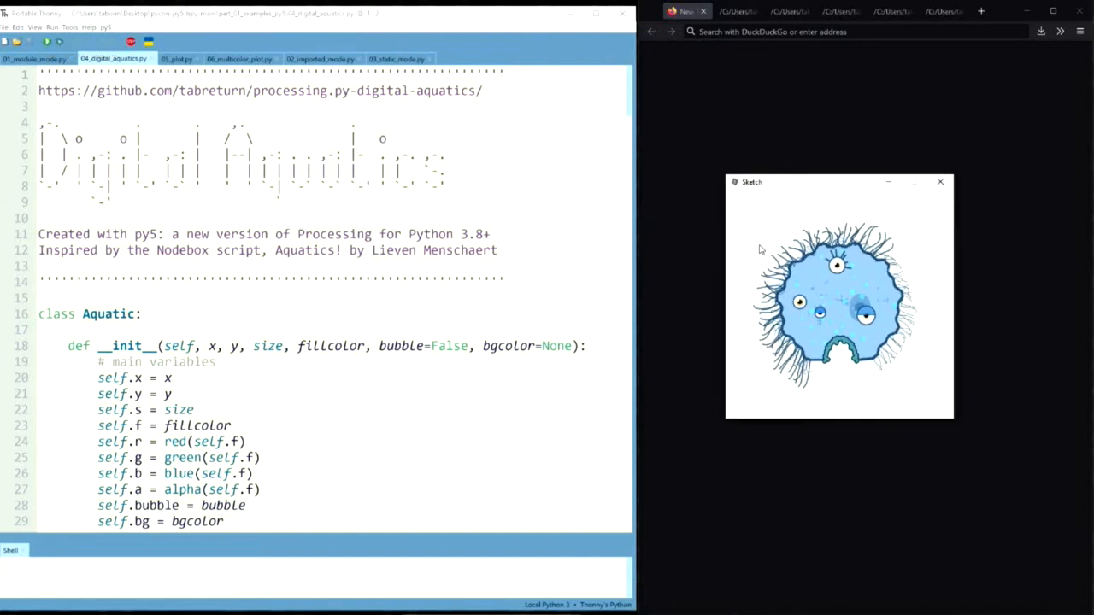
pyautogui.moveTo(862, 282)
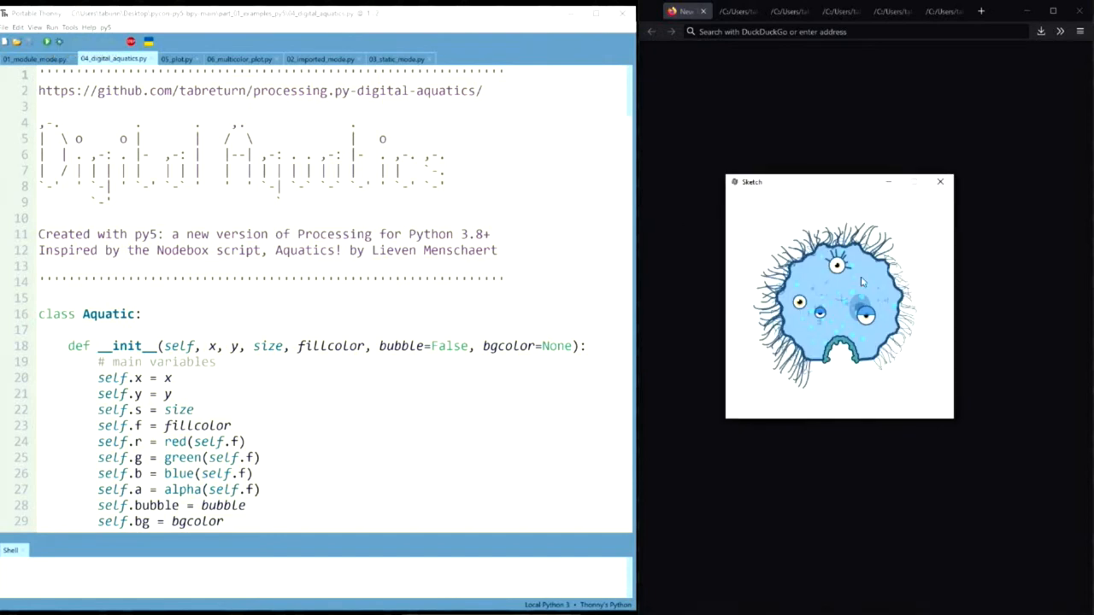
pyautogui.moveTo(920, 281)
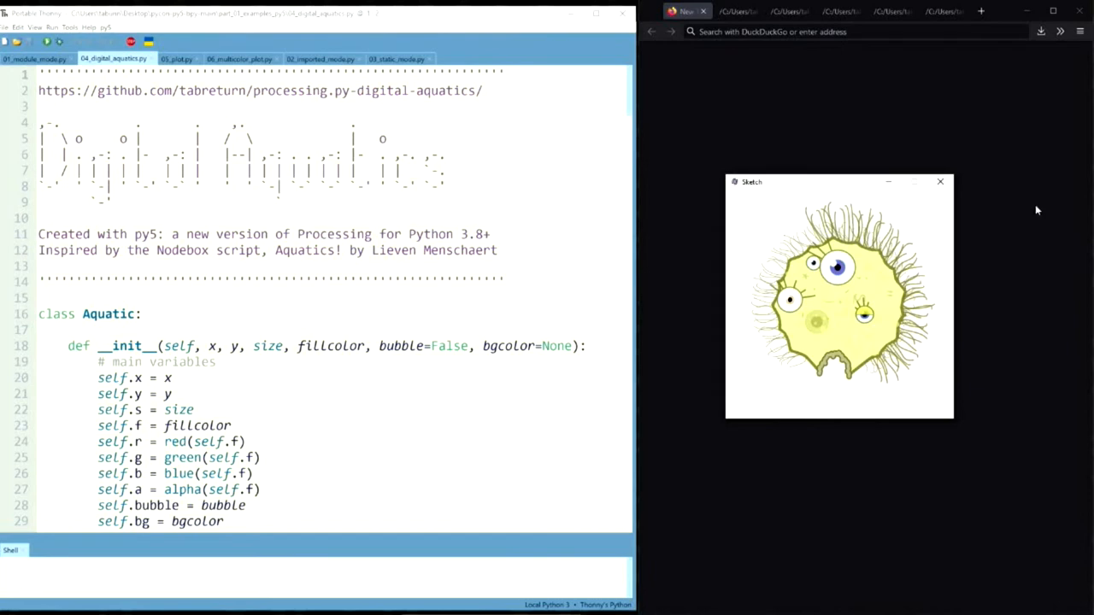
pyautogui.click(940, 181)
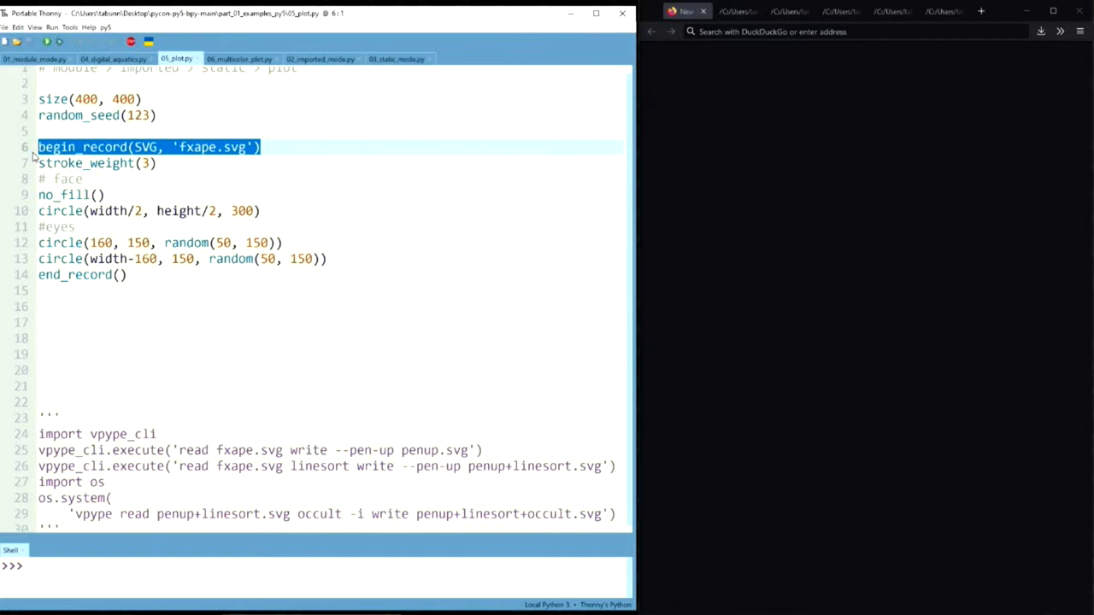
pyautogui.moveTo(137, 273)
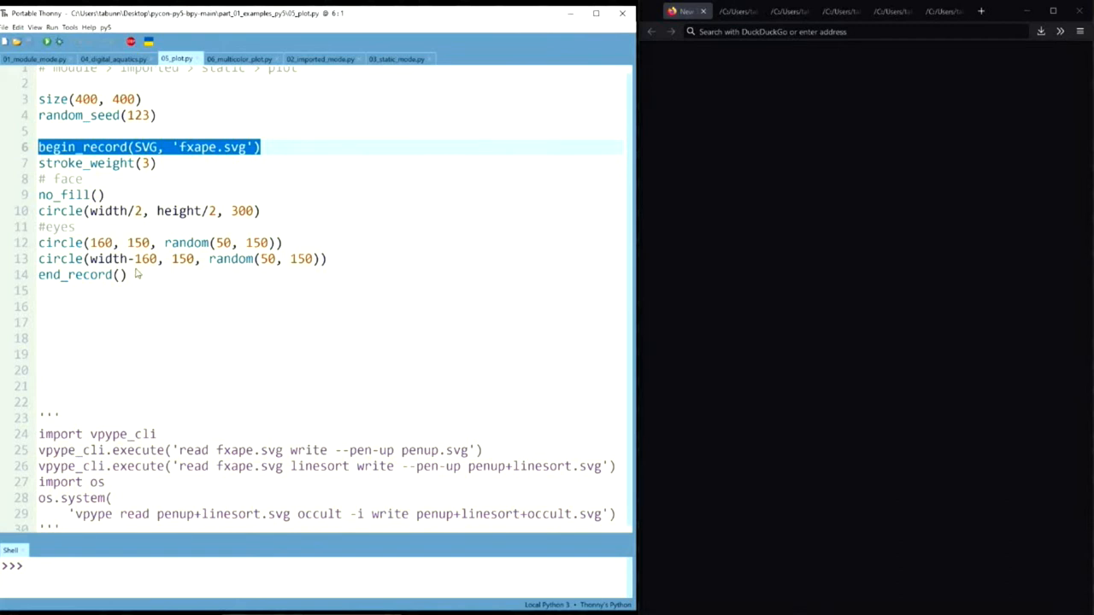
# Highlight the drawing commands between begin_record and end_record in 05_plot.py
pyautogui.click(334, 259)
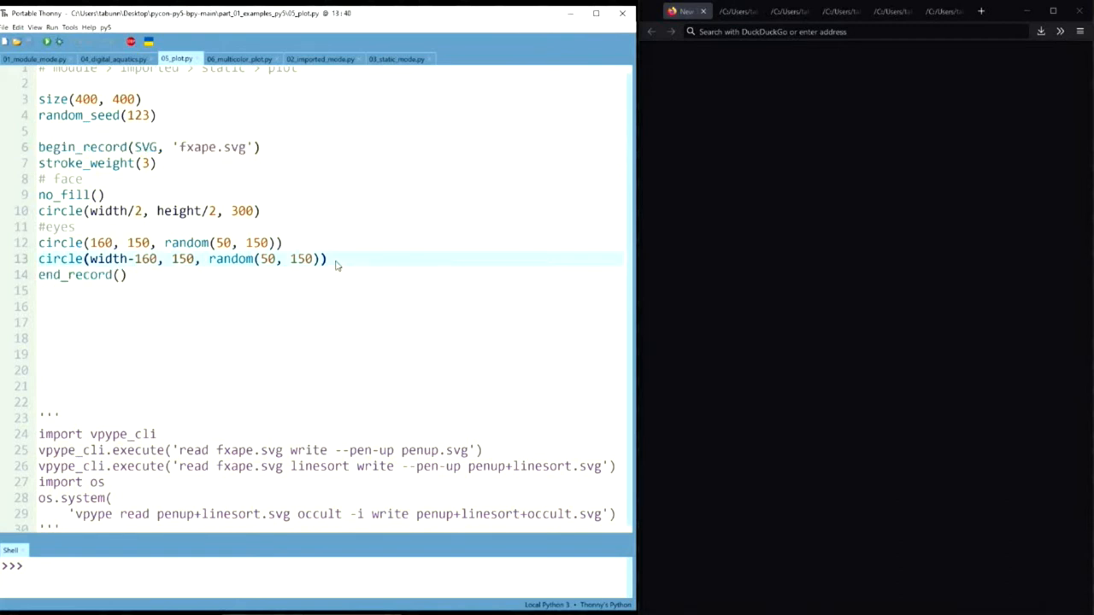
pyautogui.moveTo(327, 259); pyautogui.dragTo(39, 163)
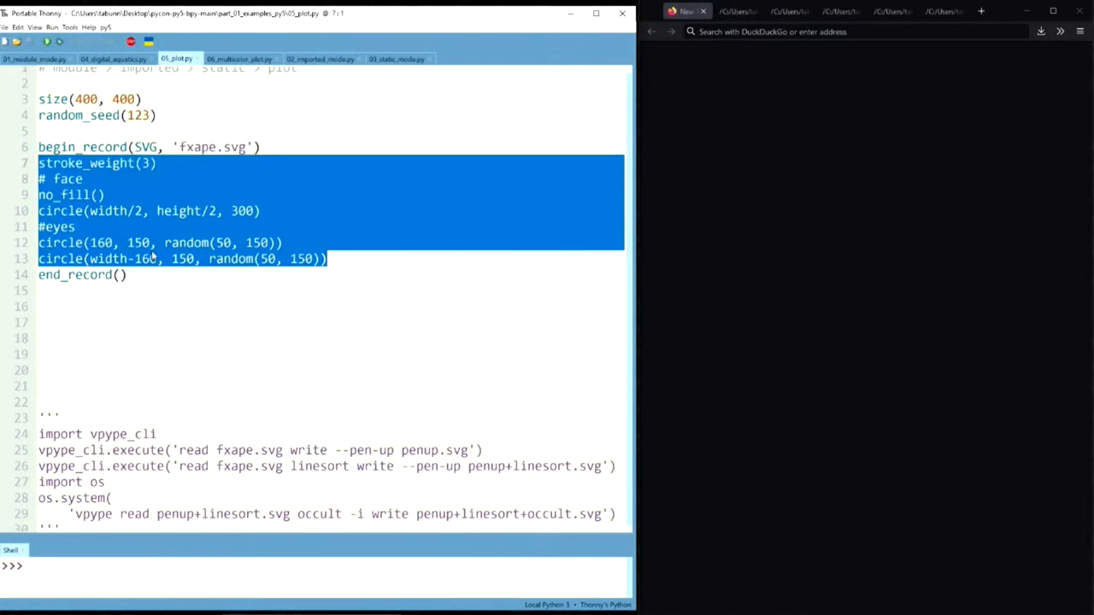
pyautogui.scroll(3)
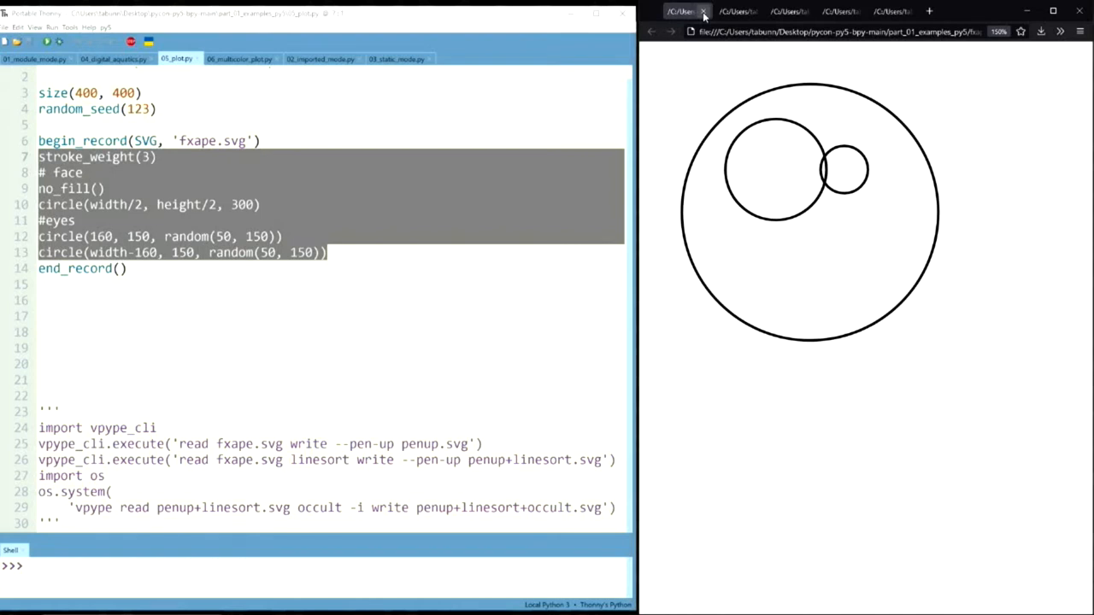
# Show the pen-up version of the face SVG in the next Firefox tab
pyautogui.click(737, 12)
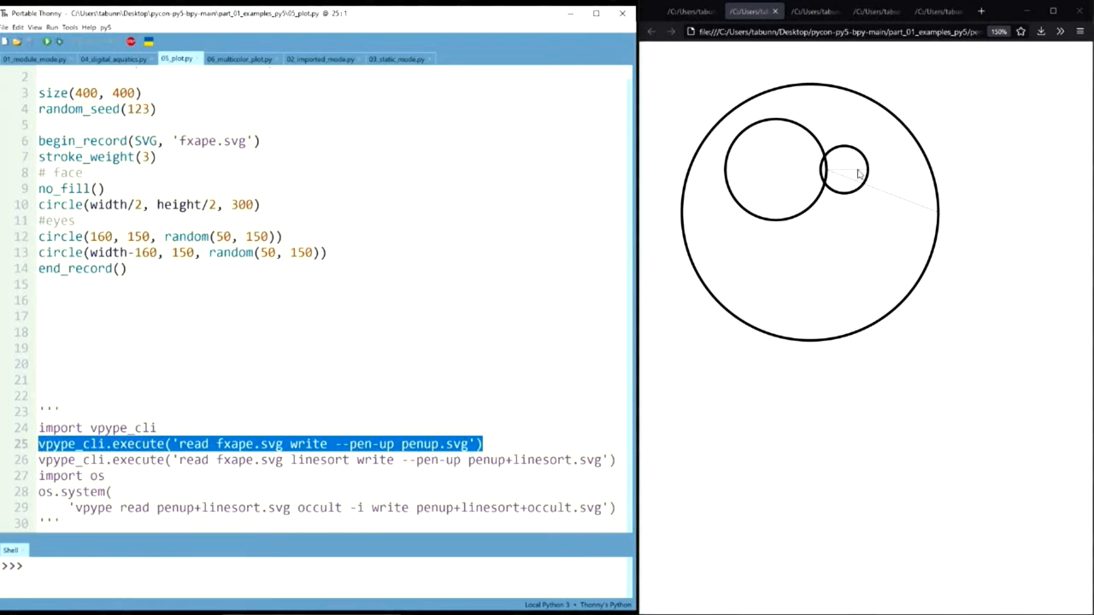
pyautogui.moveTo(901, 219)
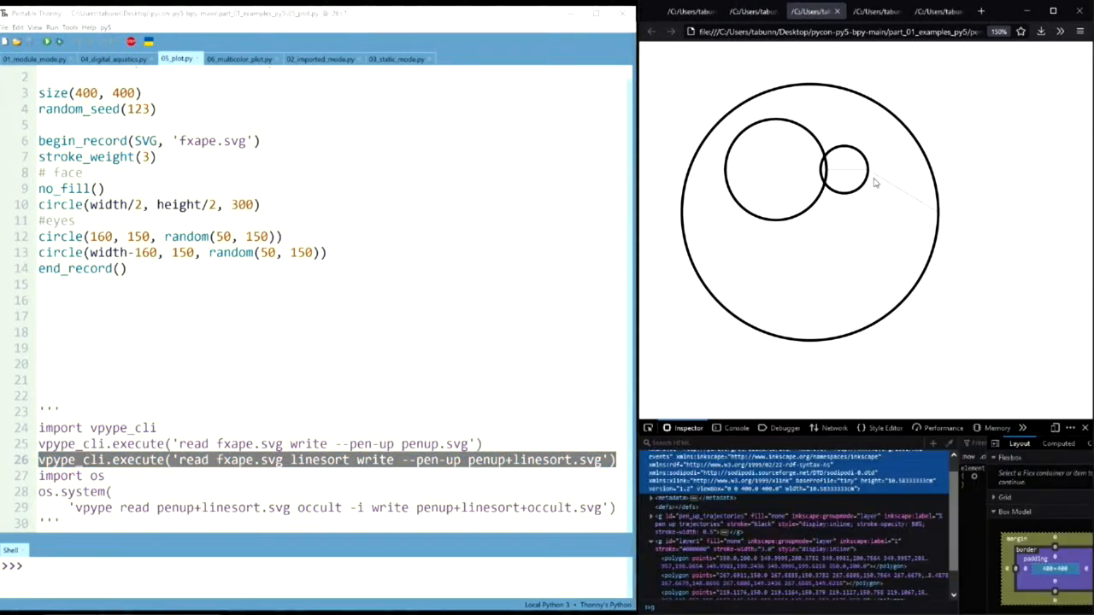
pyautogui.moveTo(750, 111)
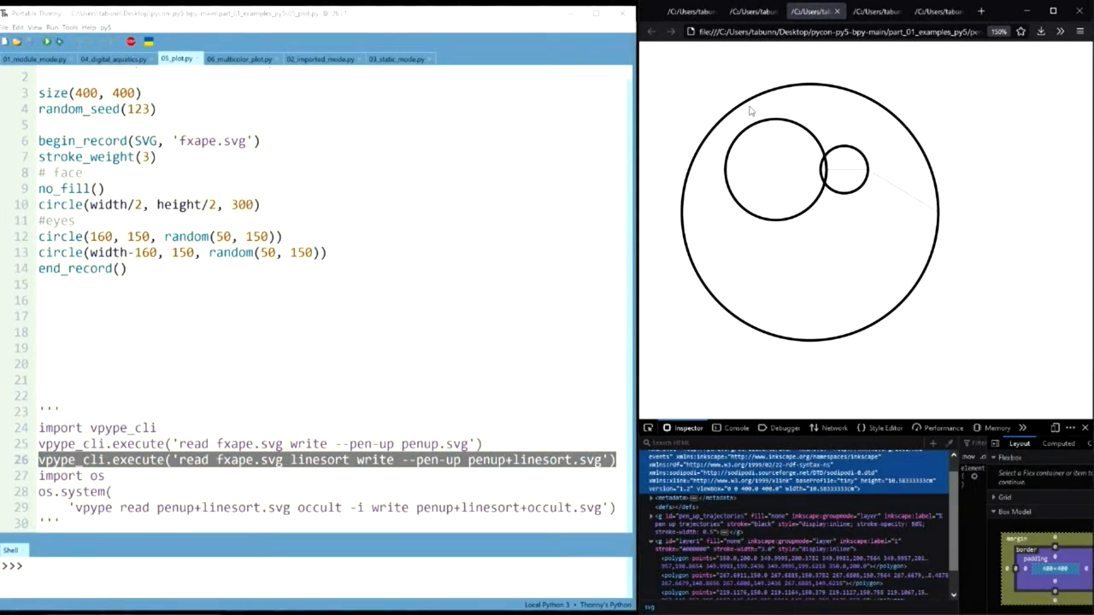
pyautogui.moveTo(848, 345)
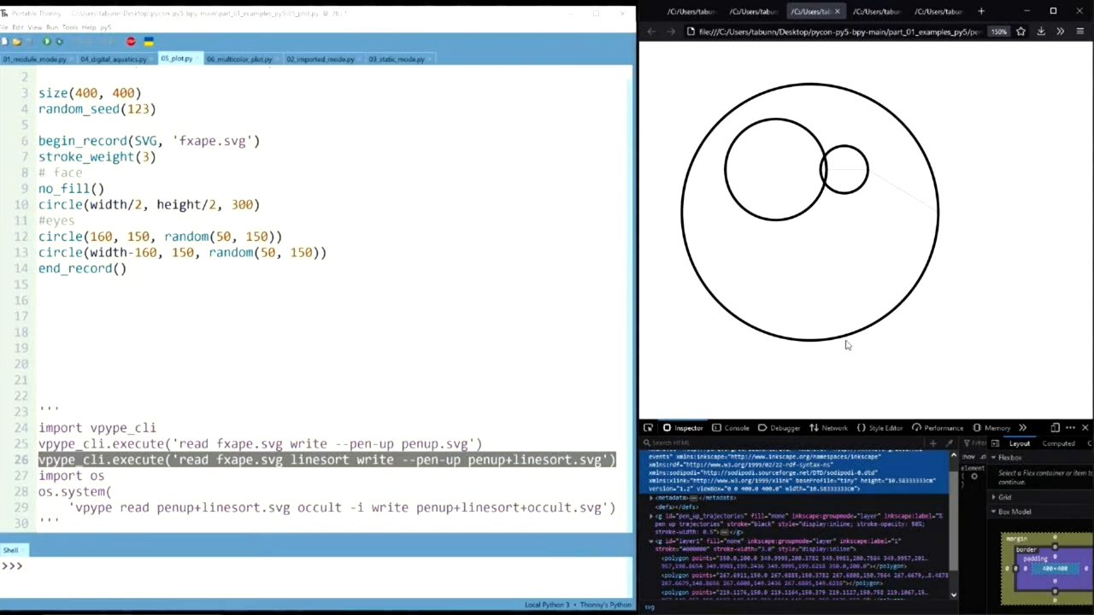
pyautogui.moveTo(861, 198)
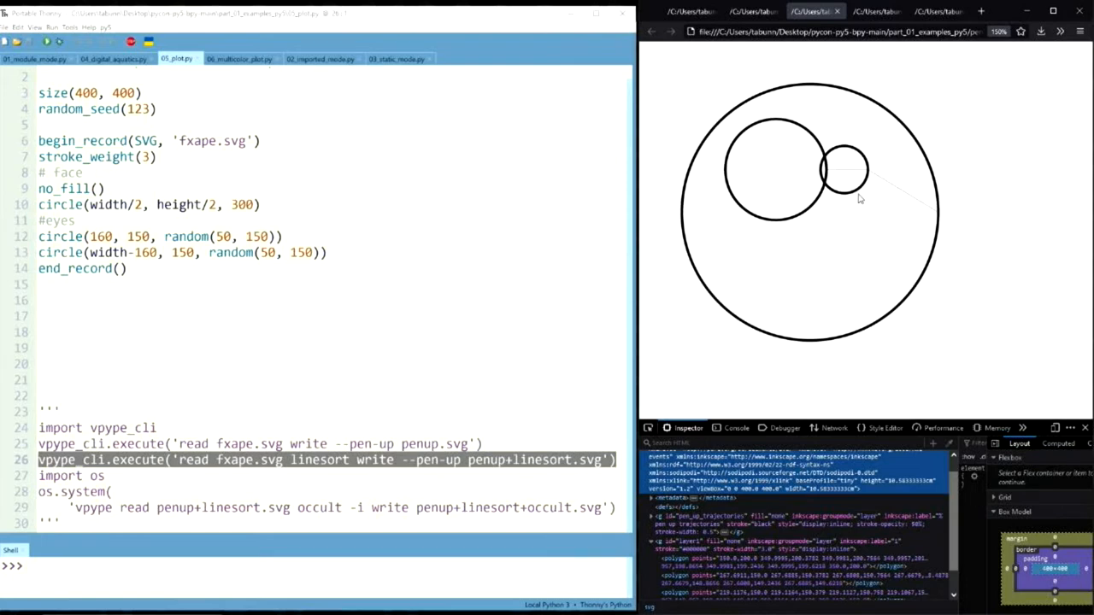
pyautogui.moveTo(812, 160)
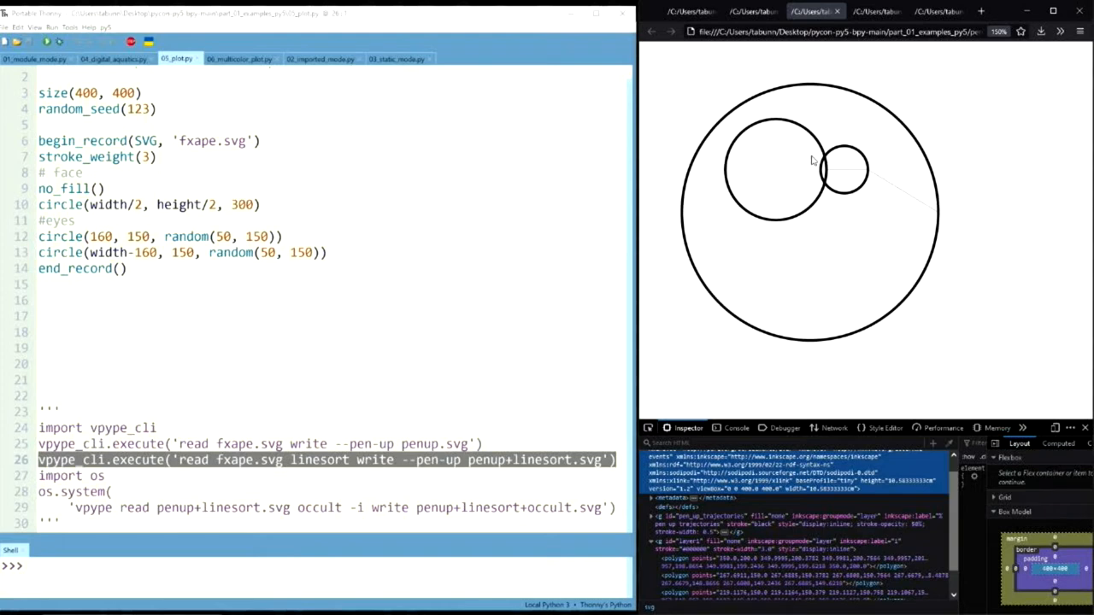
pyautogui.moveTo(930, 421)
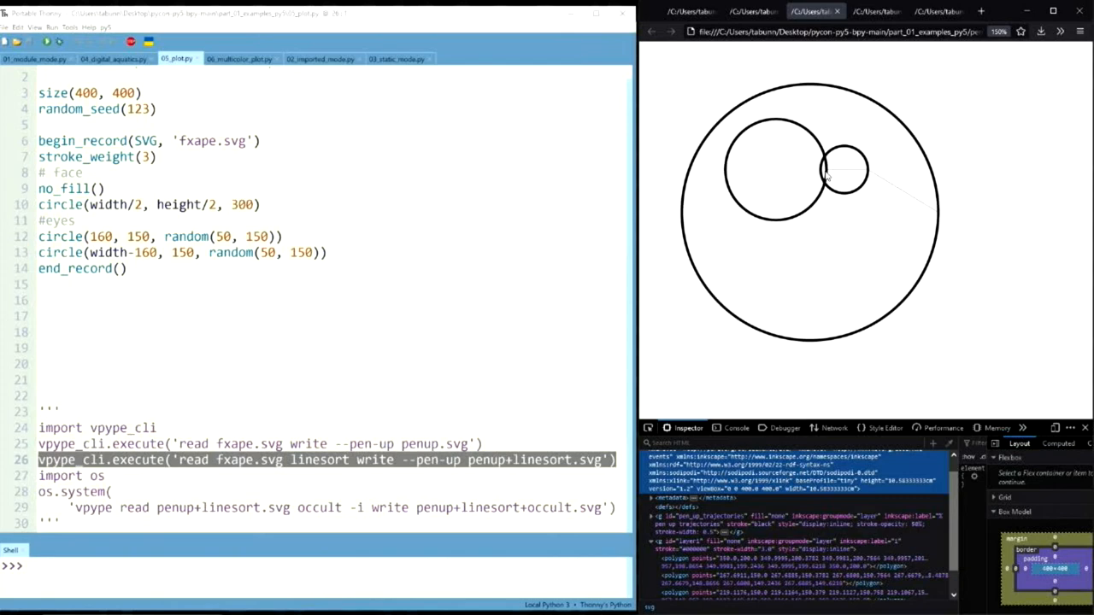
pyautogui.moveTo(300, 490)
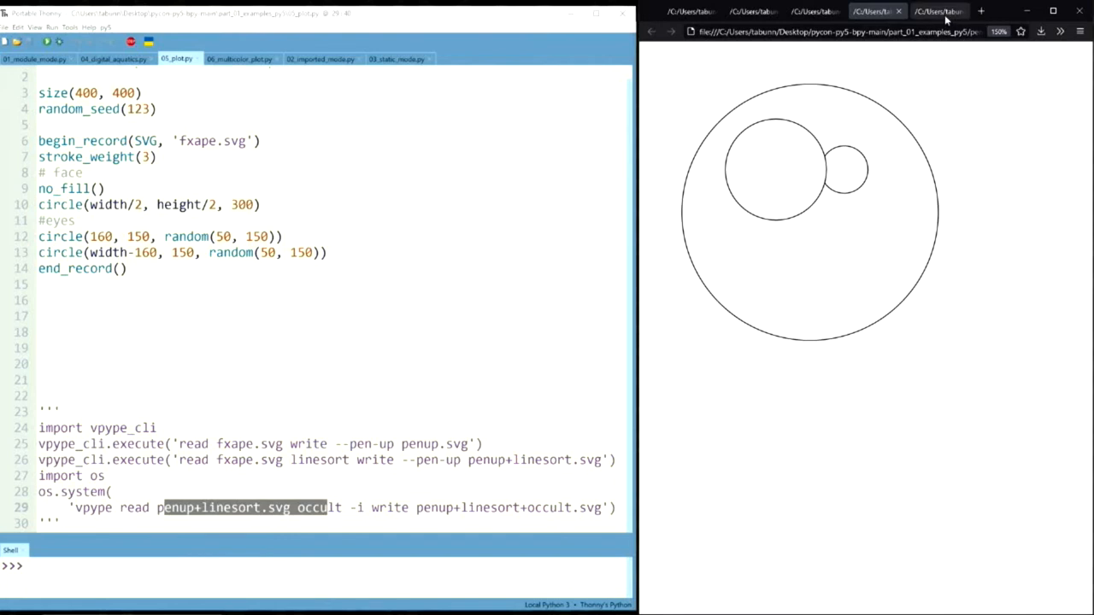
# Show the multicolor SVG and 06_multicolor_plot.py, selecting its commented seed lines
pyautogui.click(931, 10)
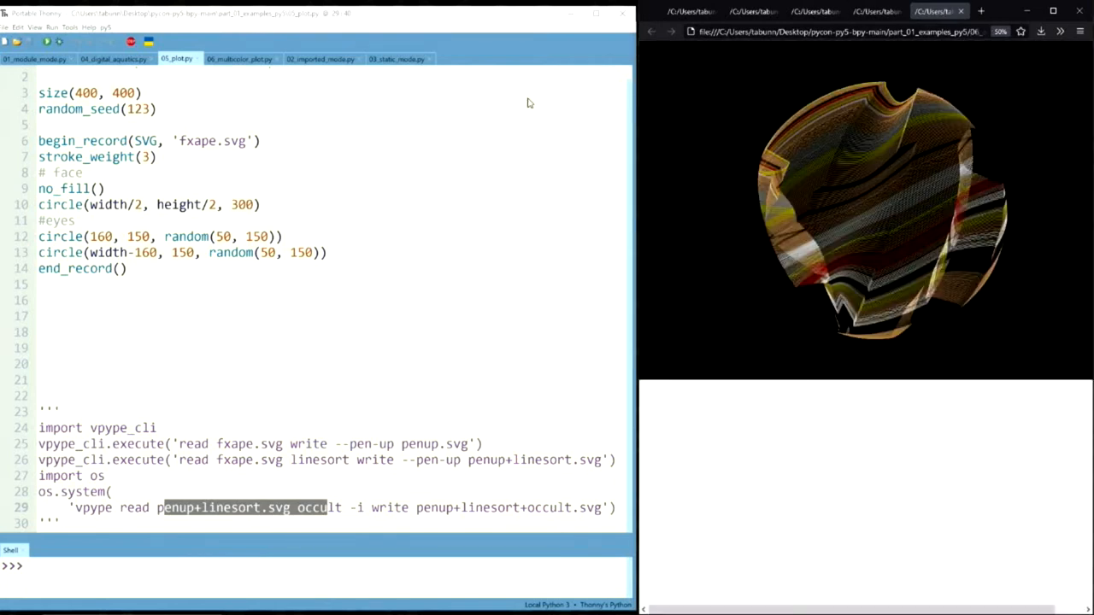
pyautogui.click(396, 58)
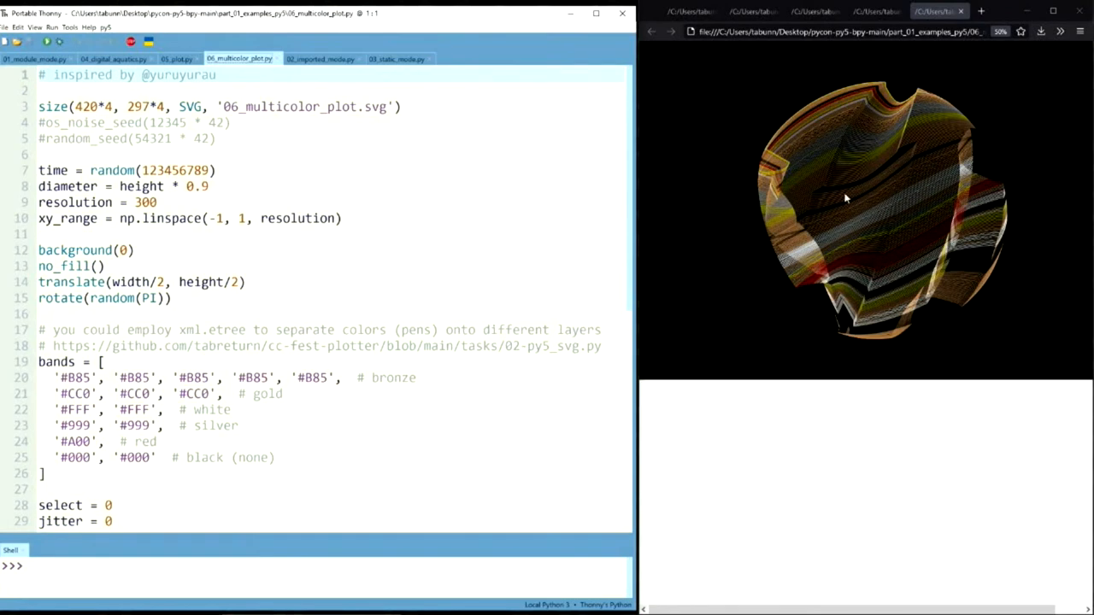
pyautogui.moveTo(251, 162)
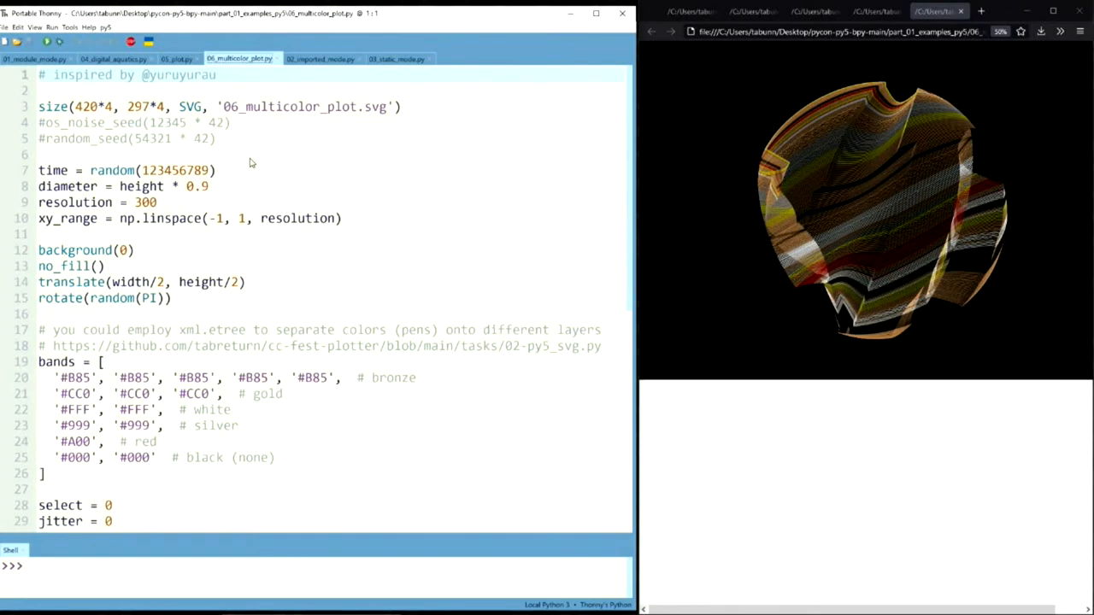
pyautogui.moveTo(39, 123); pyautogui.dragTo(216, 138)
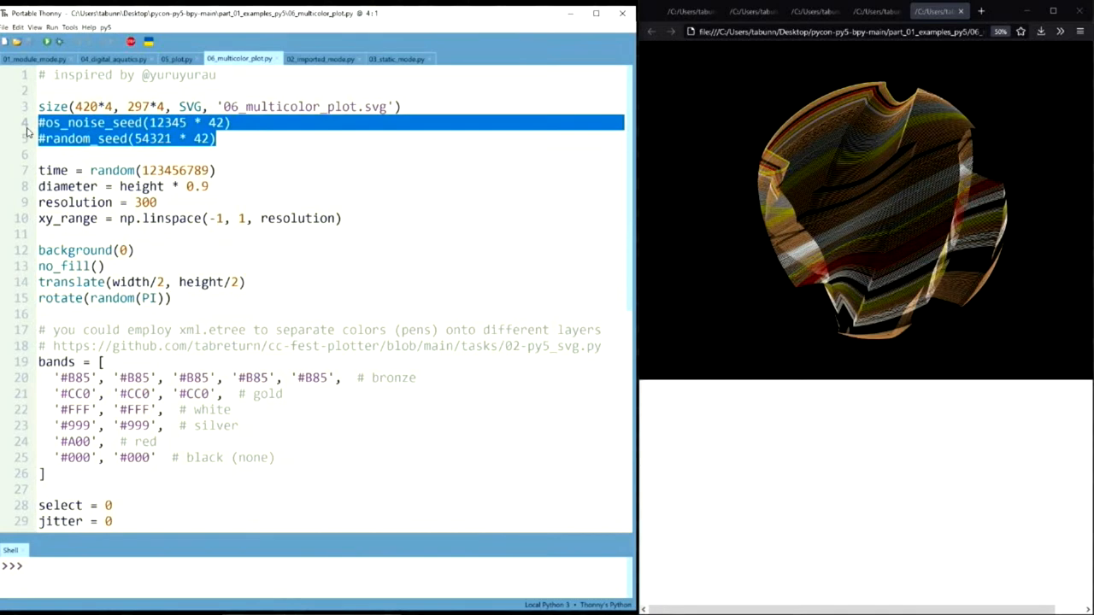
pyautogui.moveTo(47, 42)
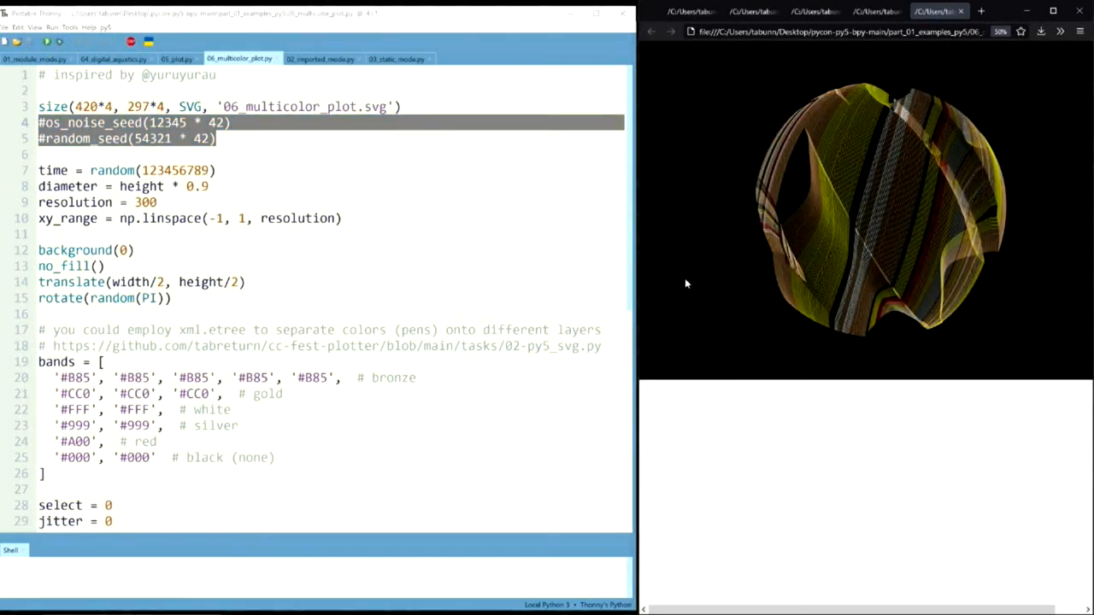
pyautogui.moveTo(301, 136)
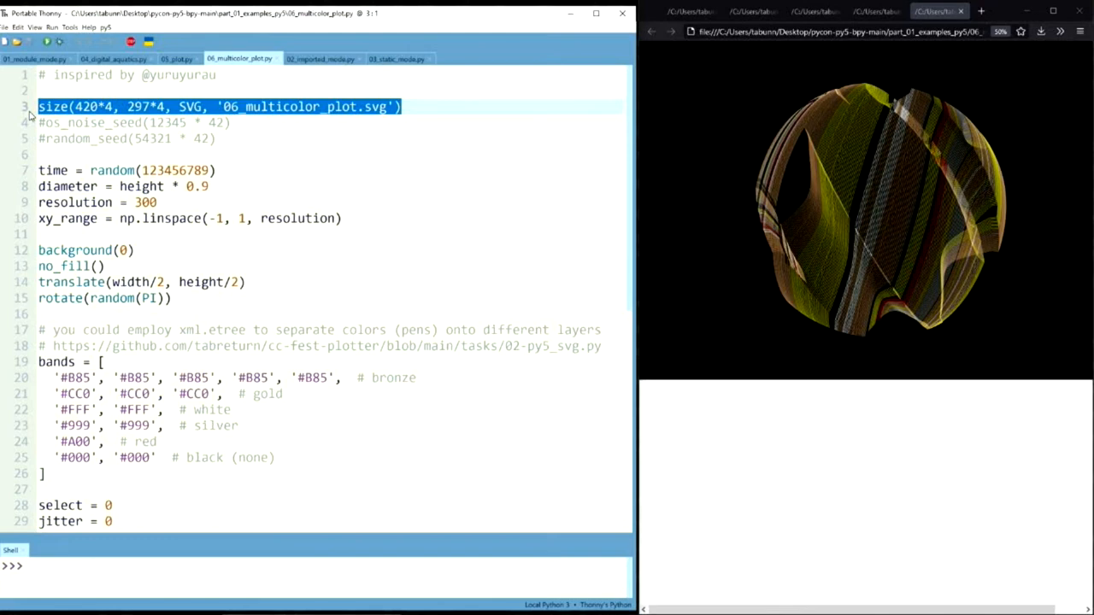
pyautogui.moveTo(30, 115)
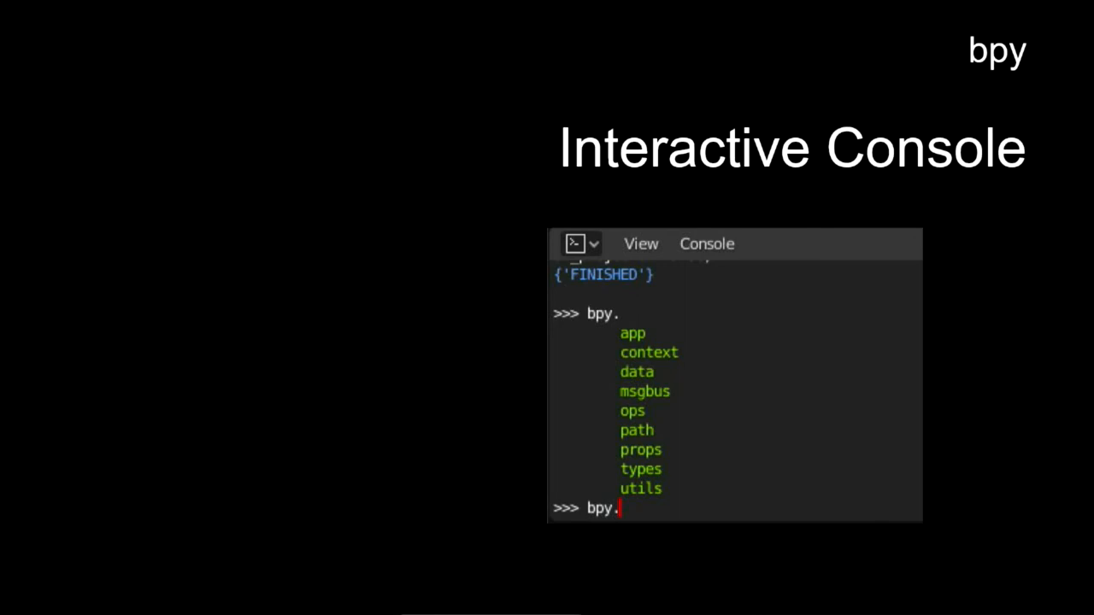
# Advance to the bpy Text Editor slide with the random animated cubes script
pyautogui.click(320, 77)
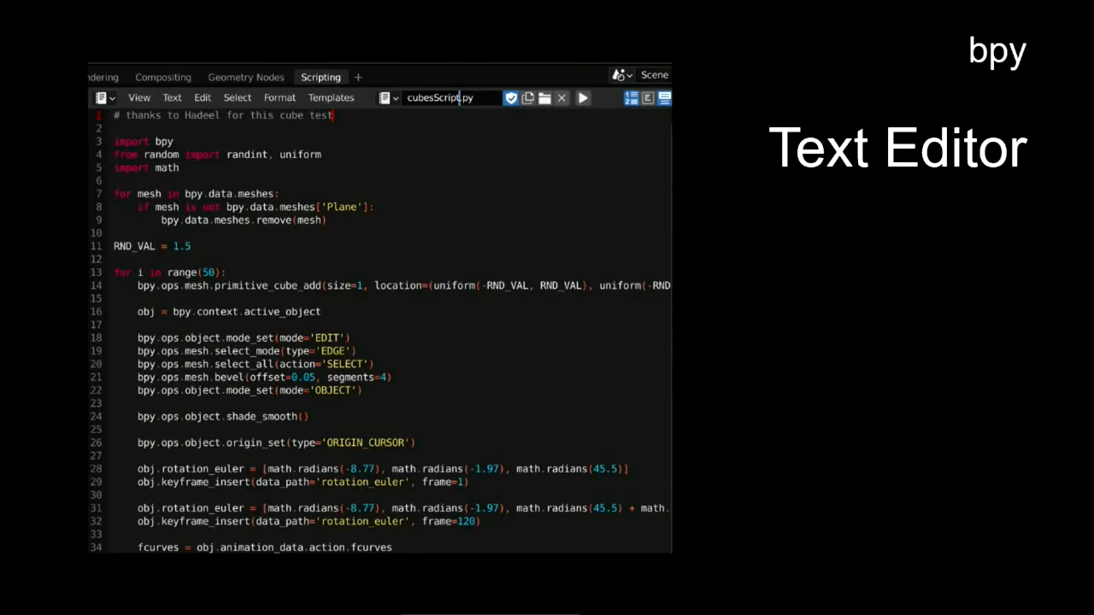